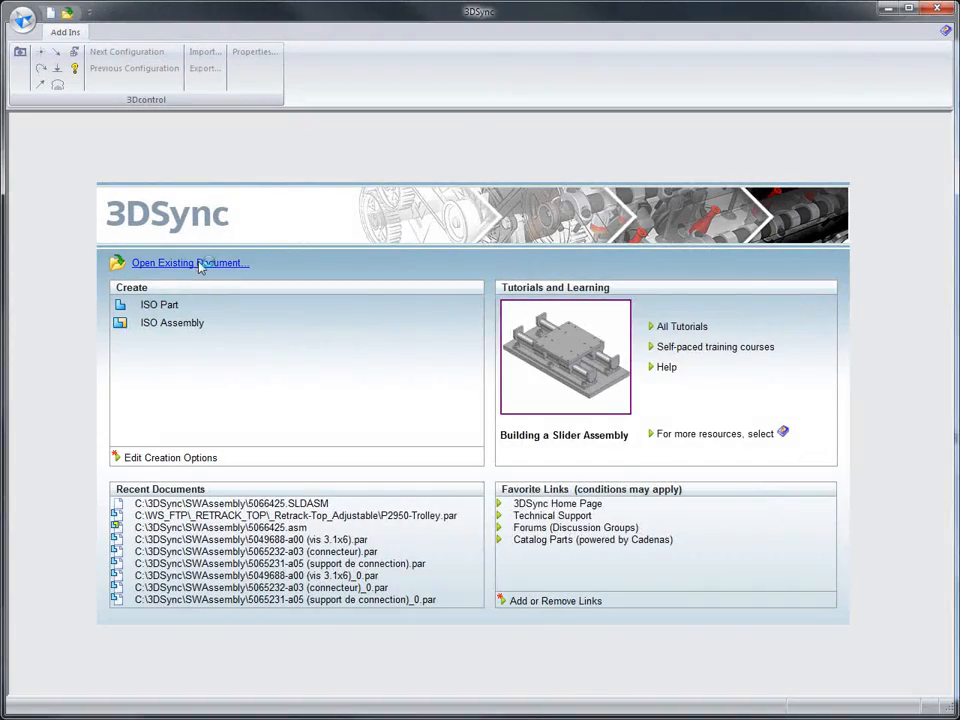
- Bring up the Open File dialog from the start page's Open Existing Document link
left_click(184, 262)
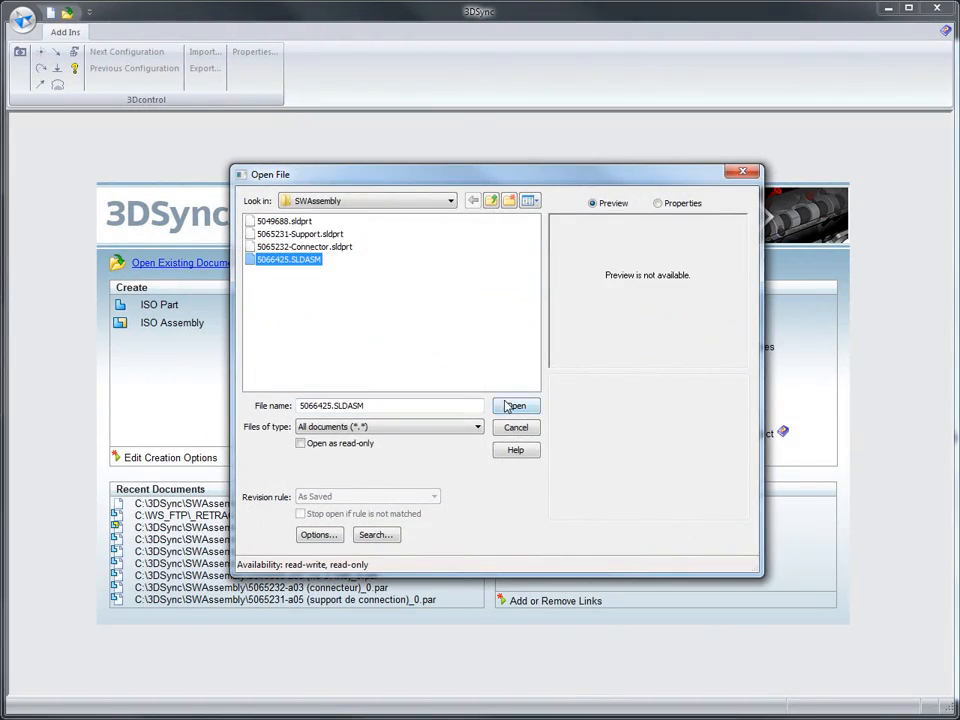
- Load 5066425.SLDASM from the SWAssembly folder with its three component parts
left_click(516, 404)
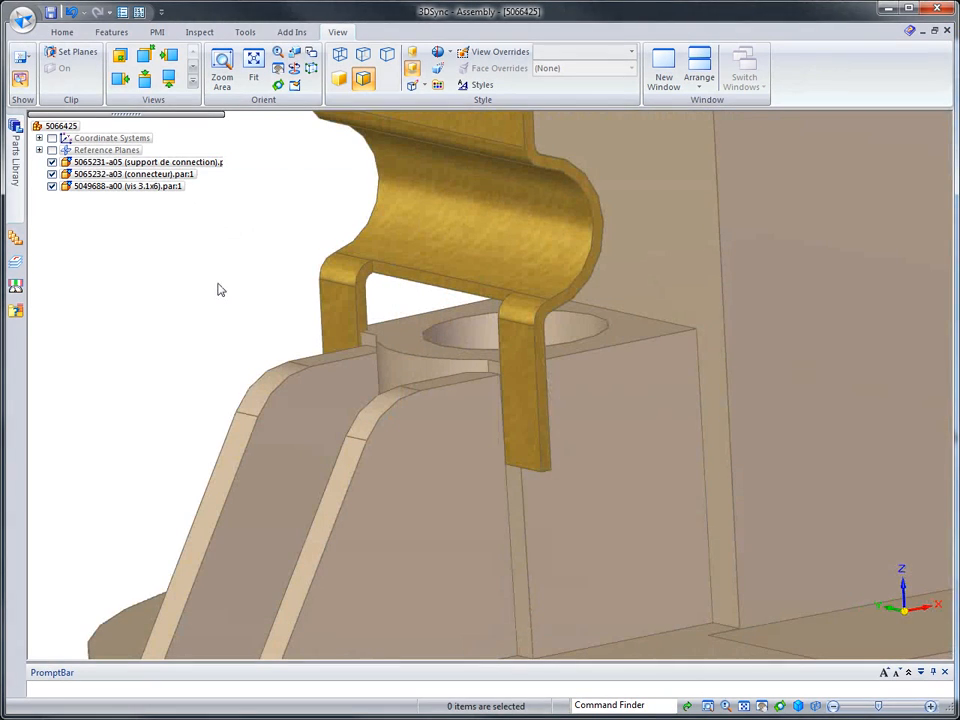
mouse_move(364, 472)
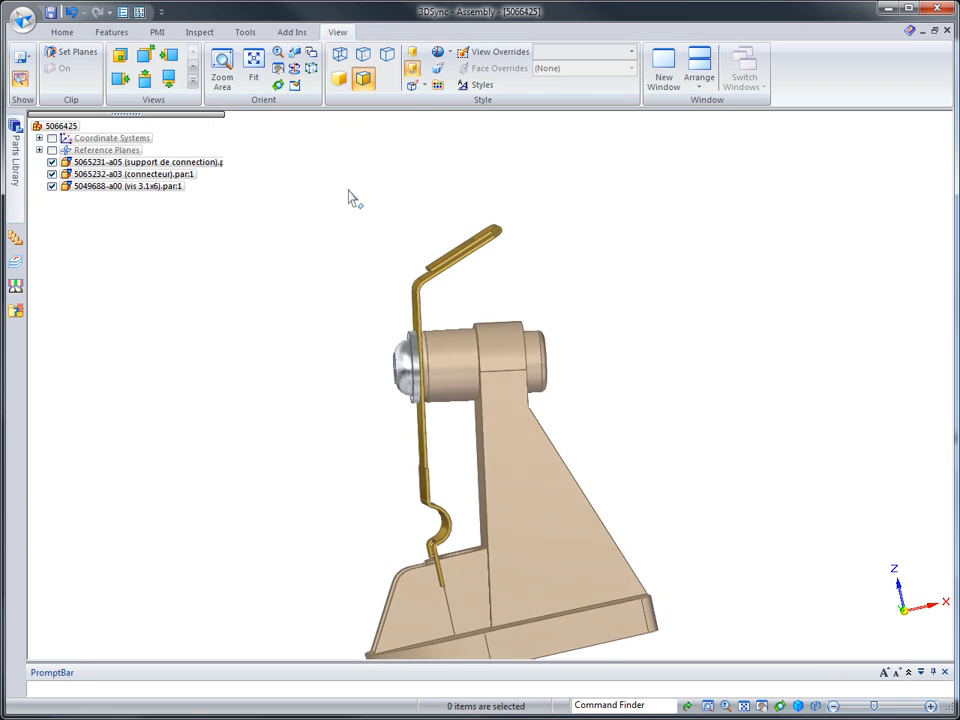
- Select the bracket faces to begin live face editing on the saved 5066425.asm assembly
left_click_drag(342, 182, 596, 436)
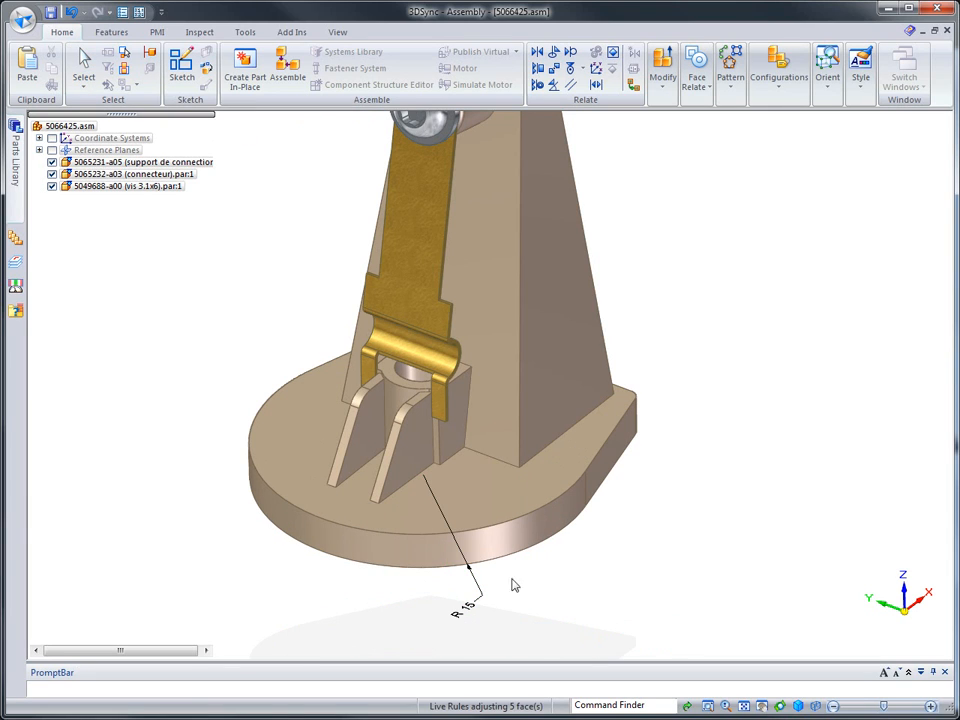
- Reposition the two rib faces under the bracket with the steering wheel, Live Rules on
left_click(500, 450)
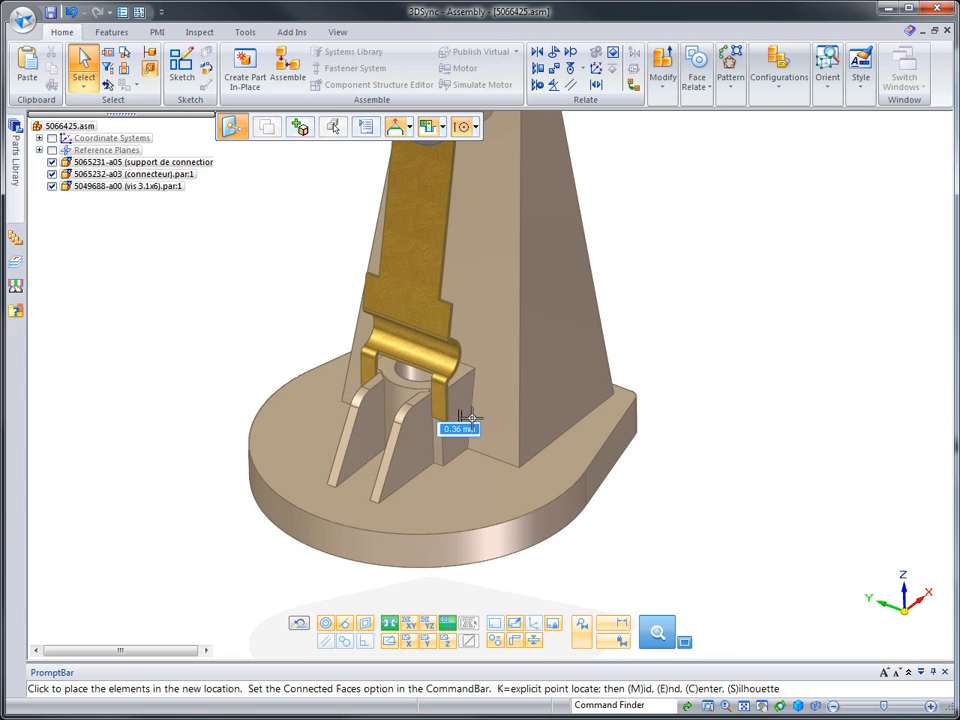
left_click_drag(460, 428, 486, 420)
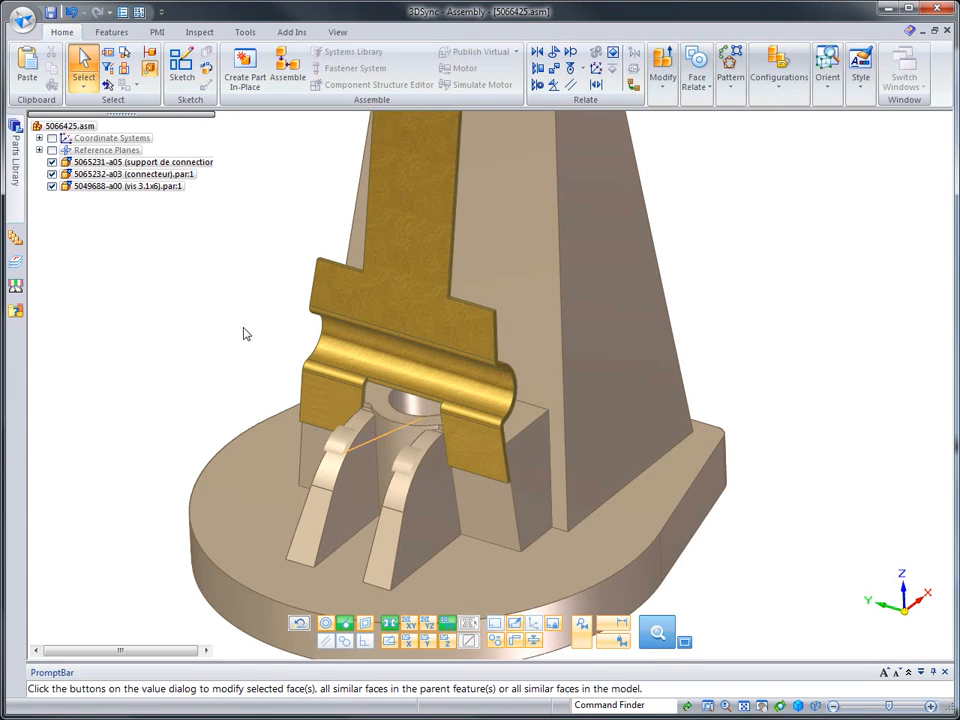
- Relate the bracket's upright-arm faces as Coplanar to the support's target face
left_click(304, 530)
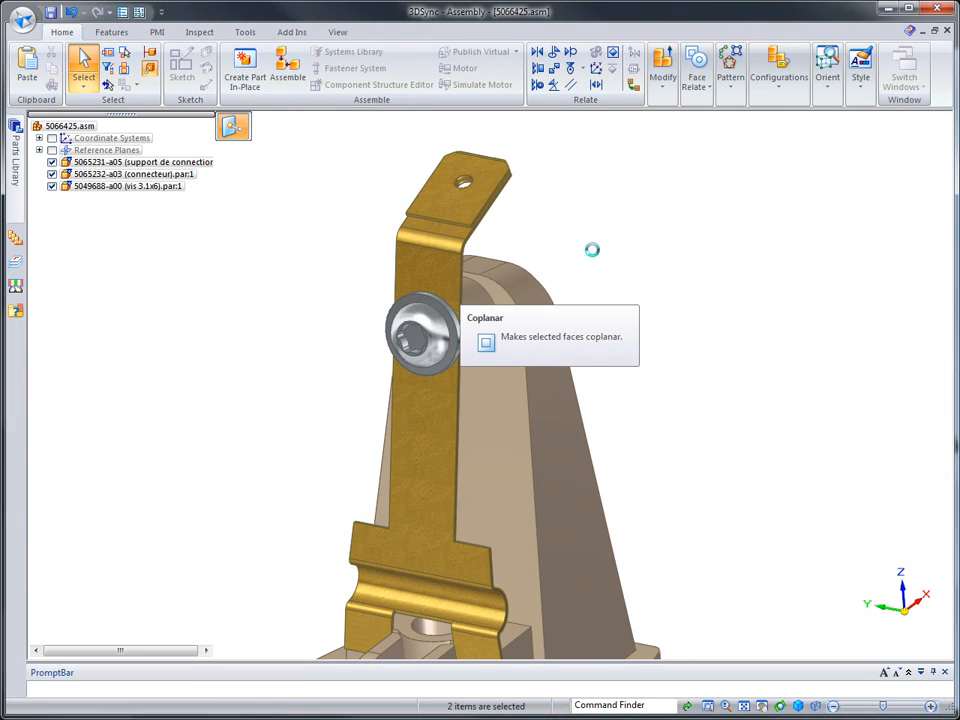
left_click(486, 342)
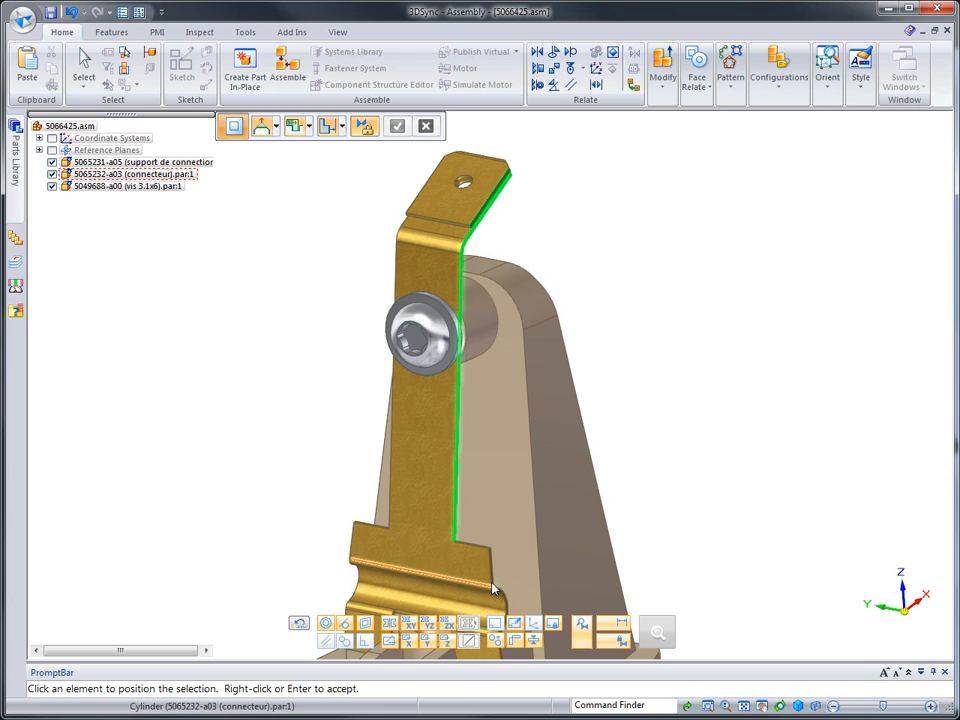